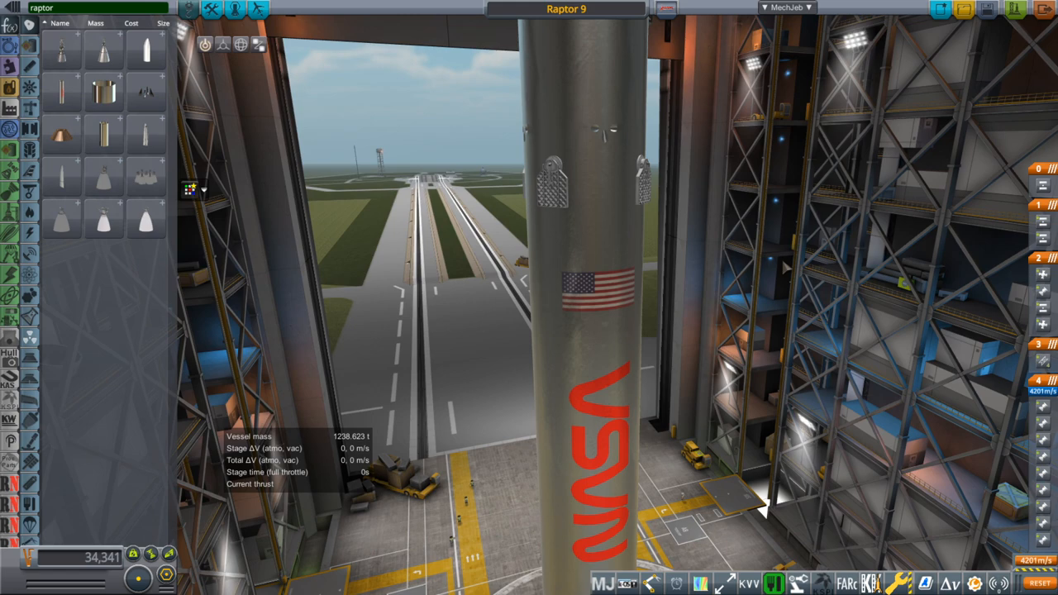
mouse_move(63, 50)
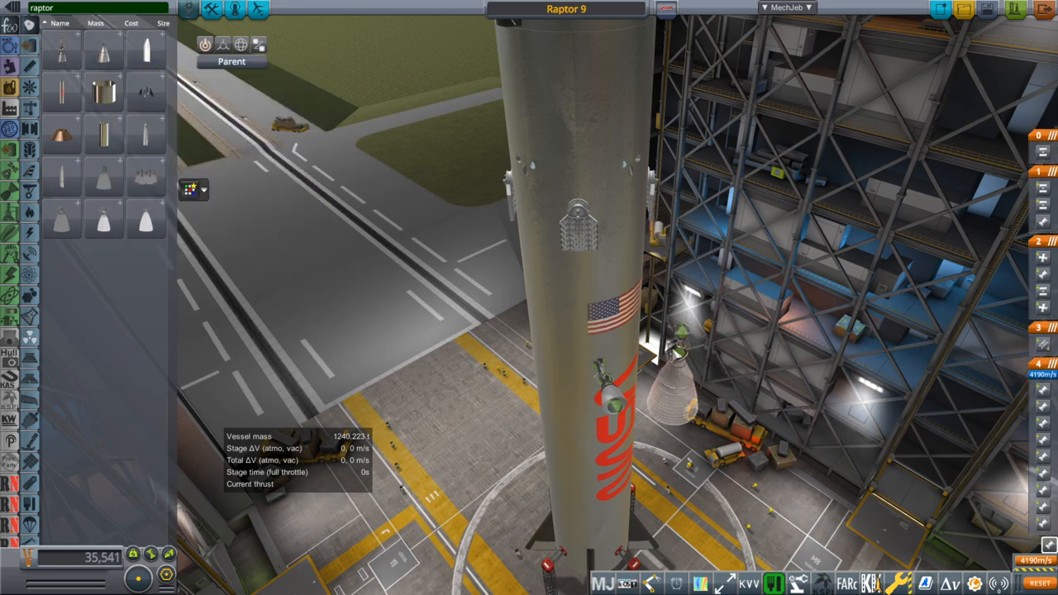
Hold a spare Raptor engine from the parts list beside the Raptor 9 rocket.
left_click_drag(579, 331, 744, 380)
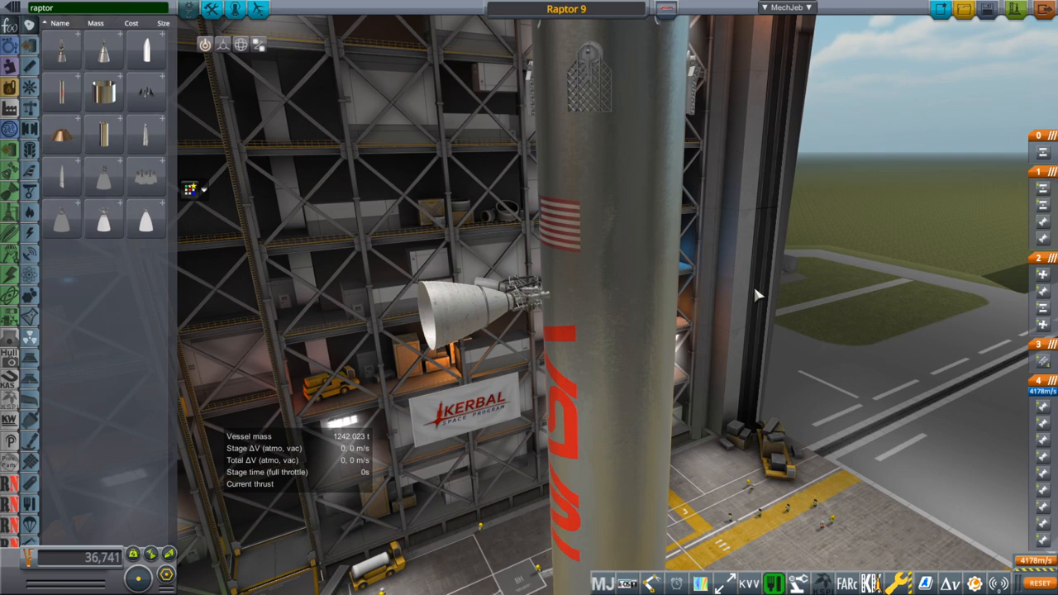
mouse_move(759, 265)
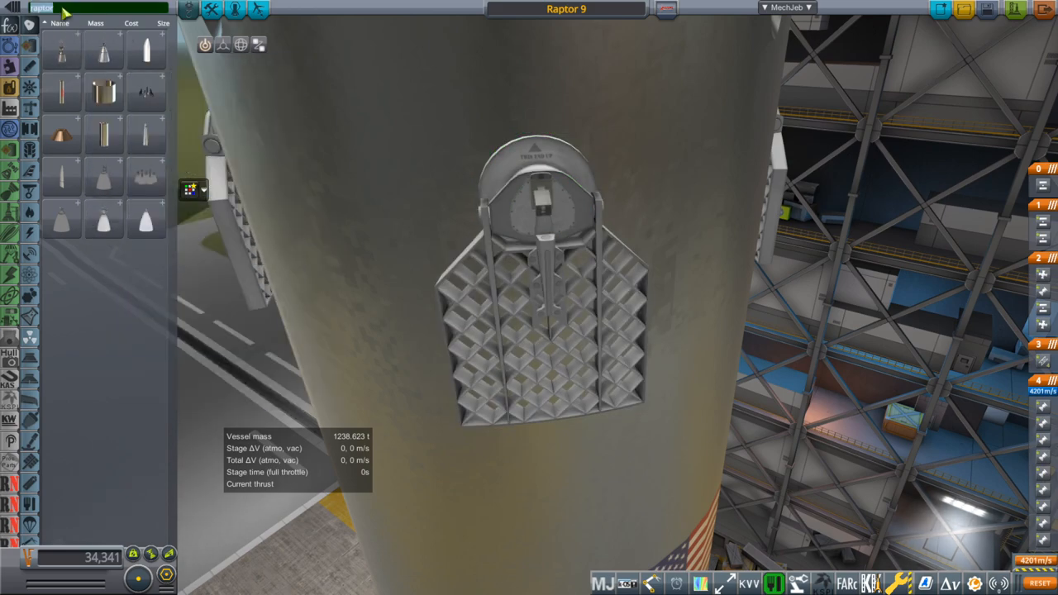
type("grid fin")
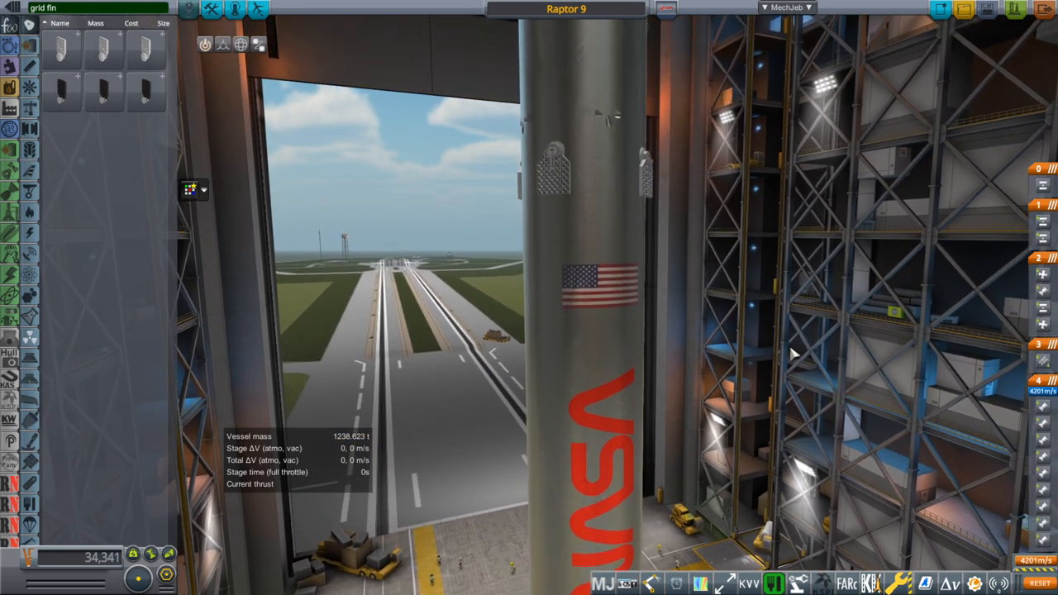
mouse_move(146, 91)
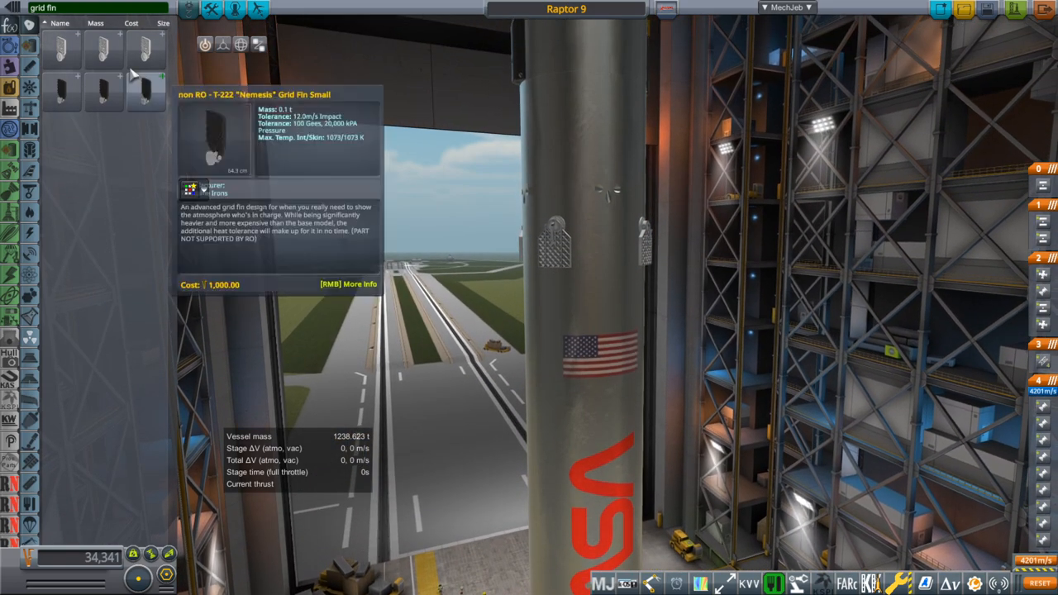
mouse_move(66, 64)
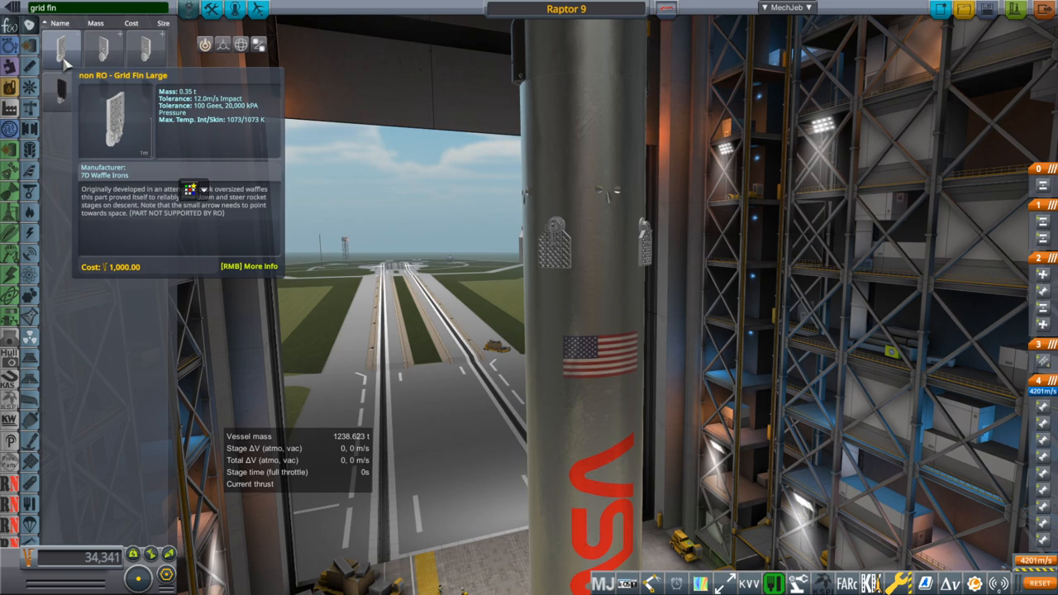
mouse_move(140, 56)
type("raptor")
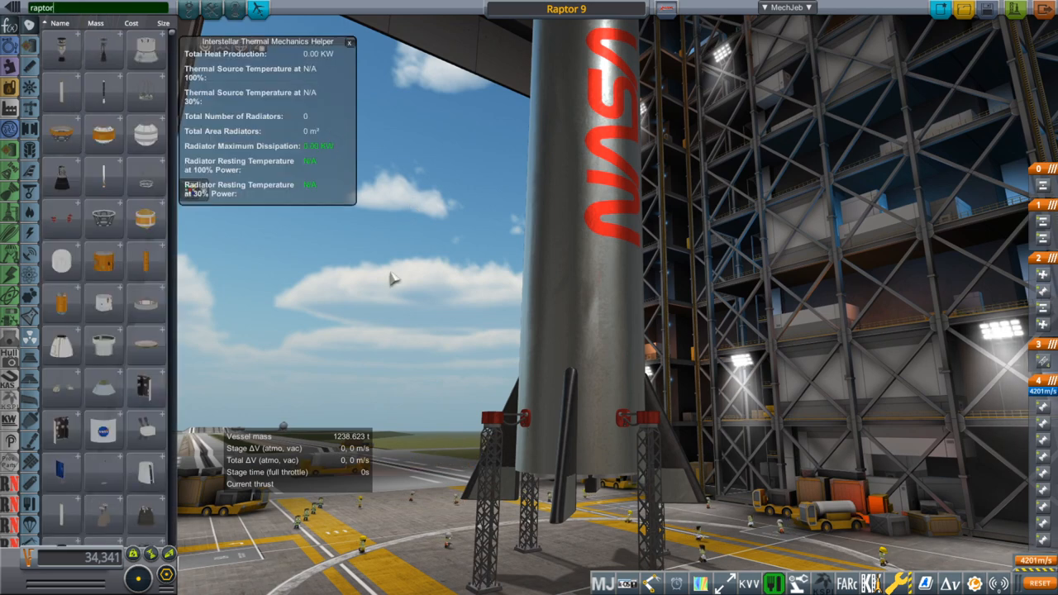
mouse_move(344, 258)
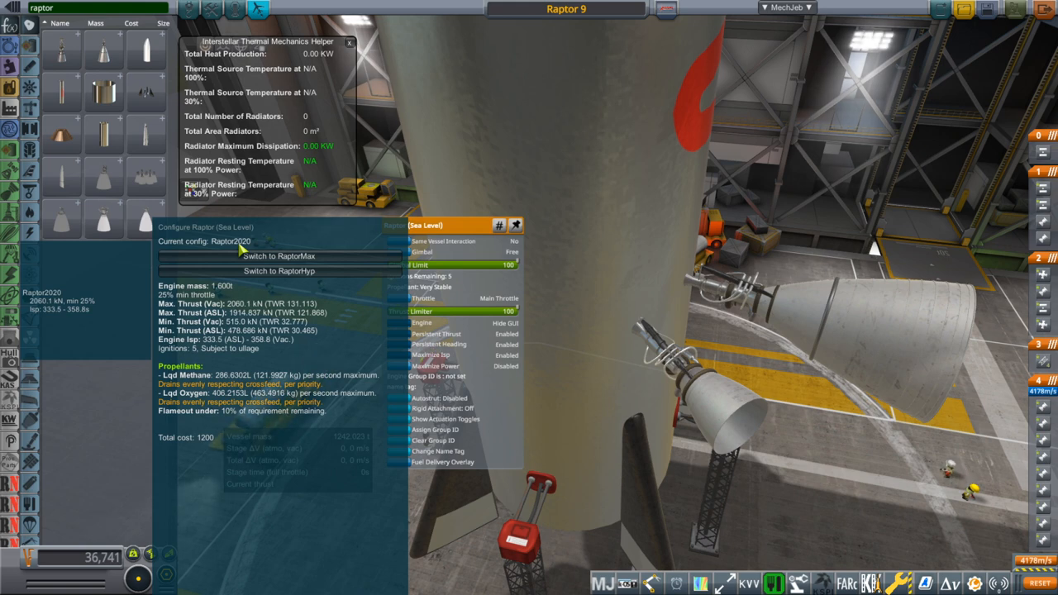
Leave the sea-level Raptor on Raptor2020 and bring up the vacuum Raptor's settings.
left_click(278, 254)
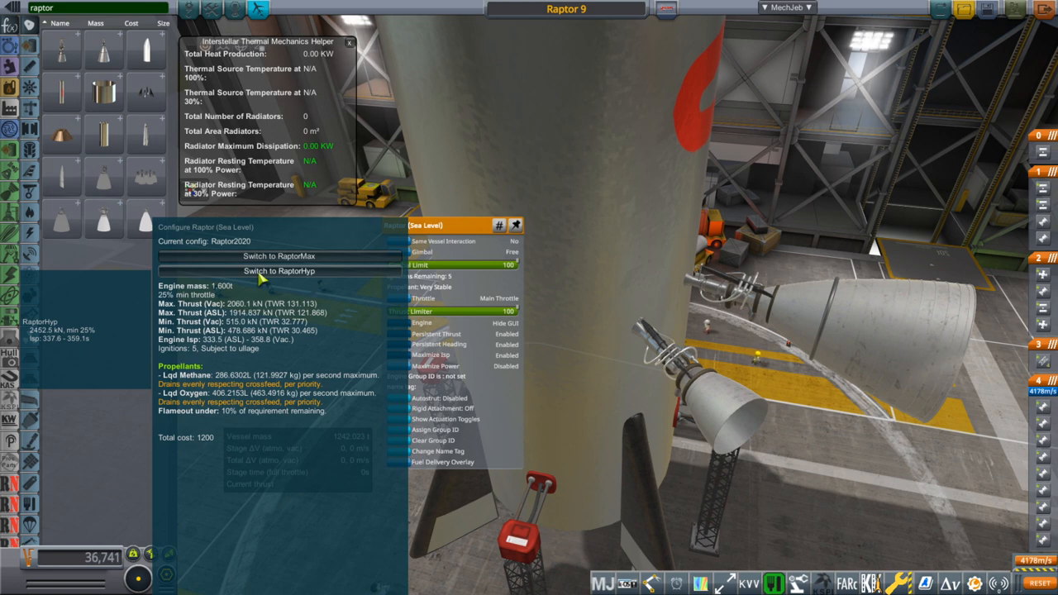
left_click(277, 254)
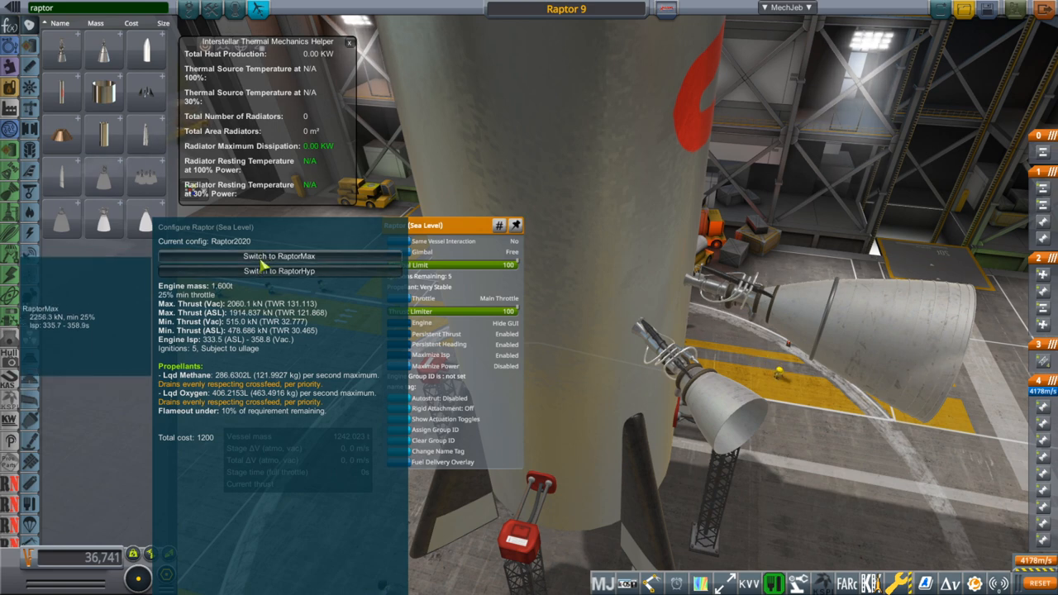
left_click(278, 271)
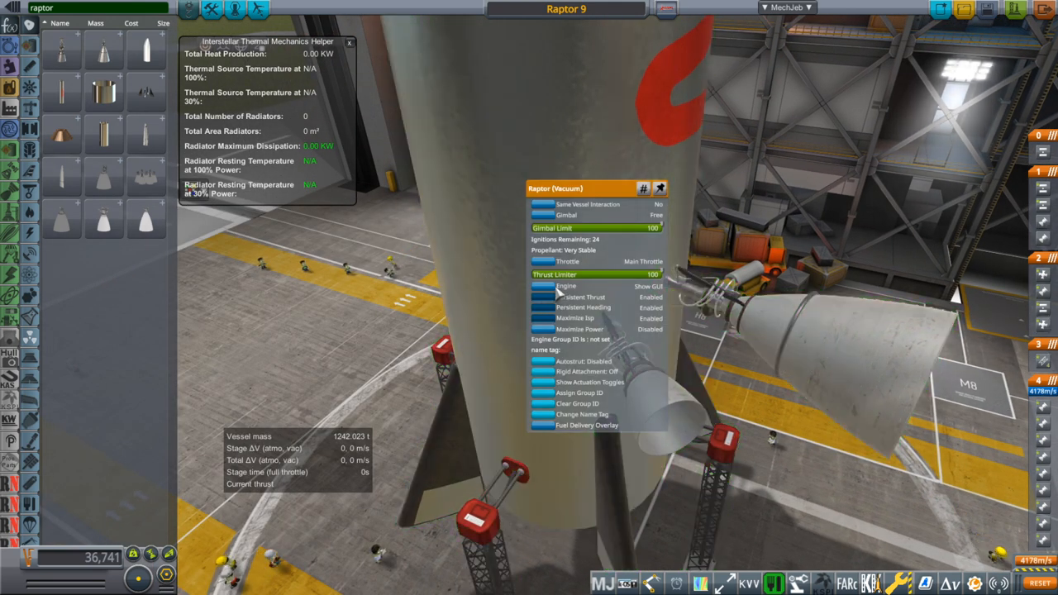
Review the vacuum Raptor's Raptor2020Vac configuration and dismiss its settings windows.
left_click(562, 286)
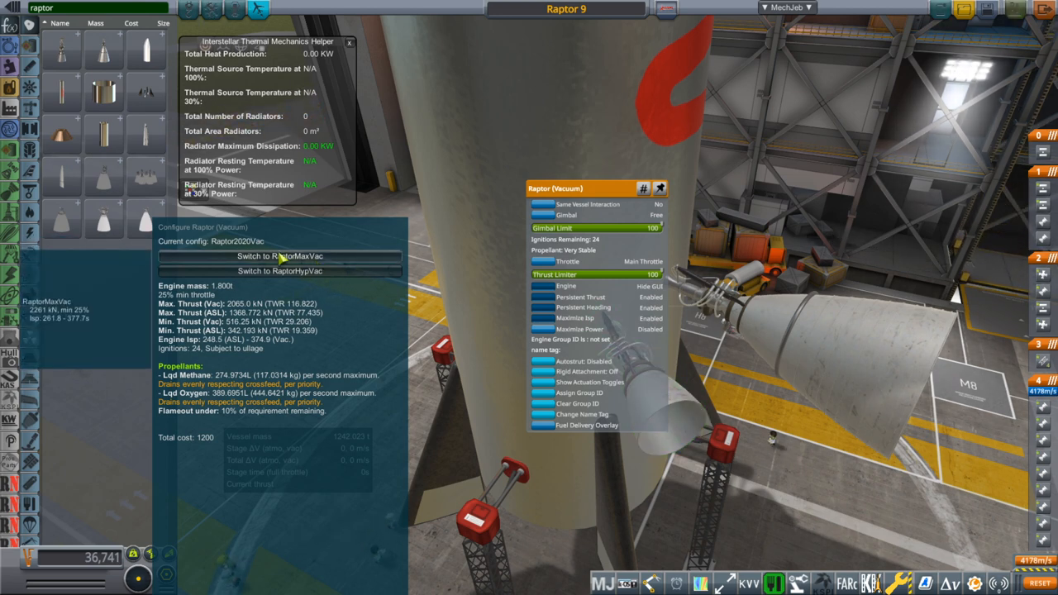
left_click(281, 271)
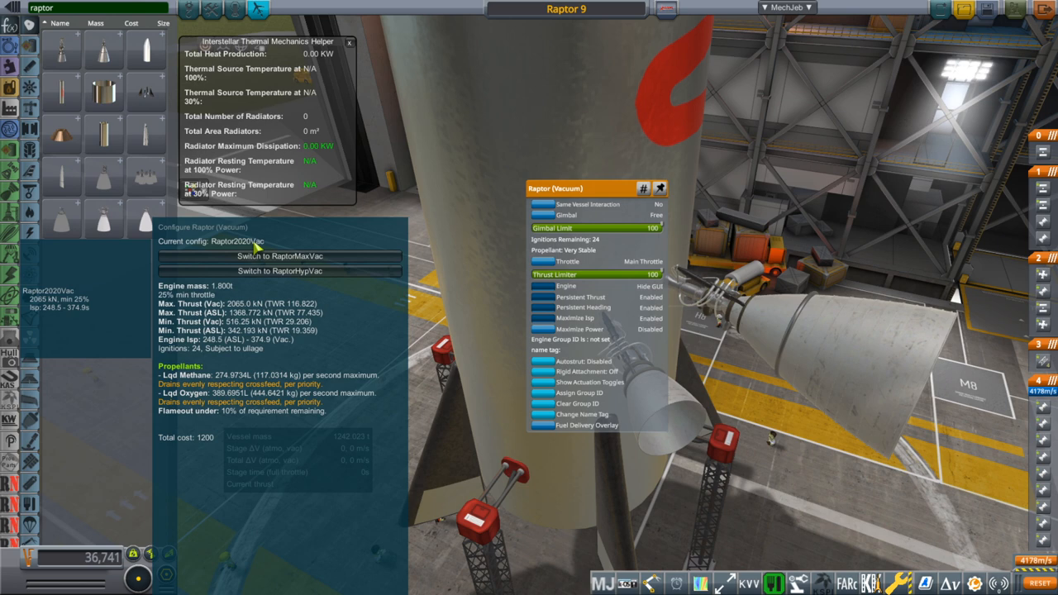
mouse_move(278, 347)
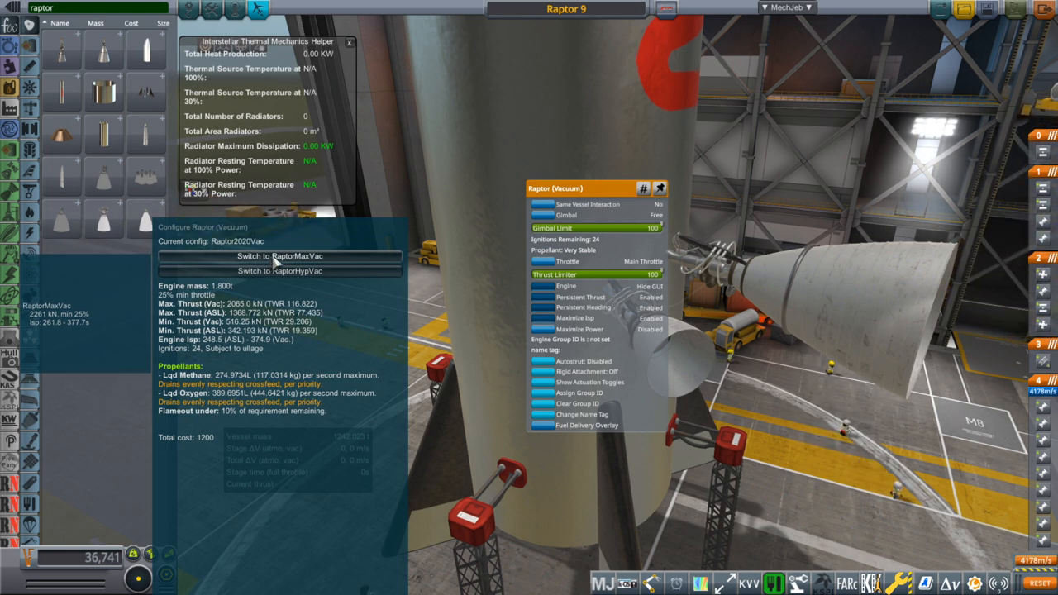
left_click(279, 271)
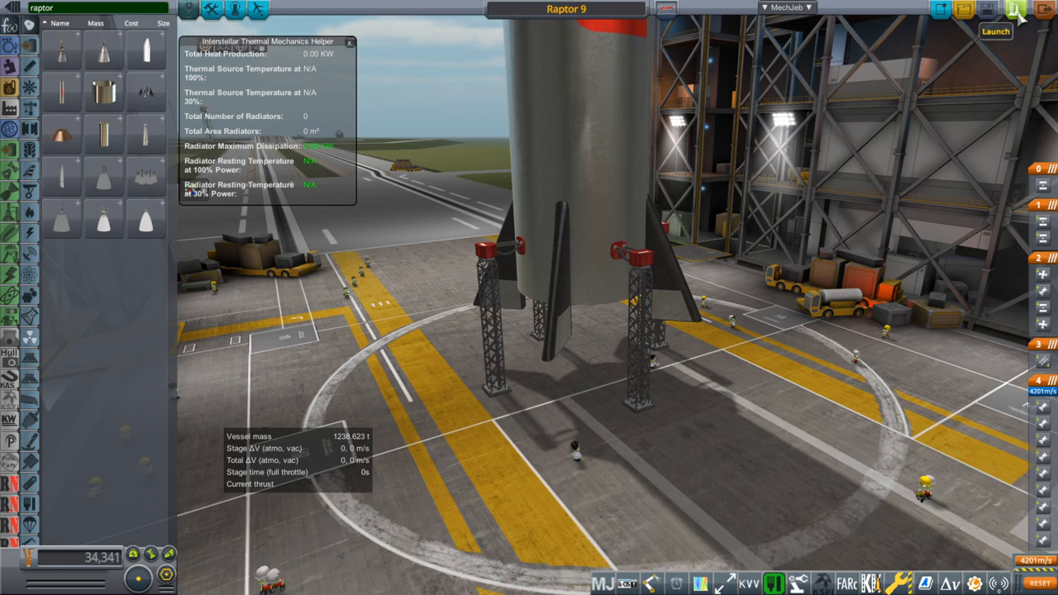
Launch Raptor 9 from the pad.
left_click(996, 32)
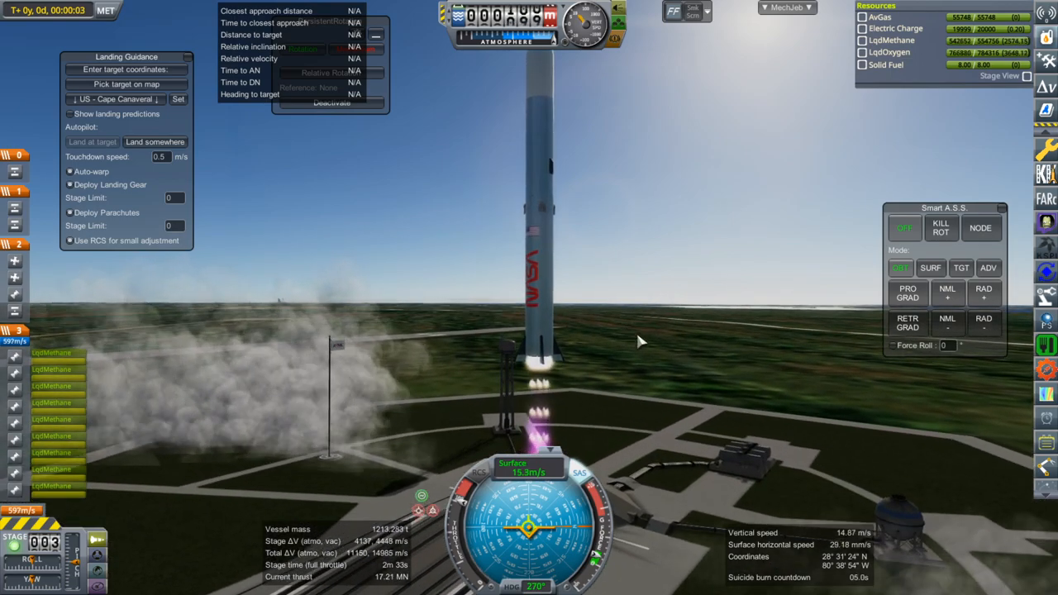
Adjust the sea-level Raptor via its part menu, then fly the ascent and stage separation.
right_click(542, 364)
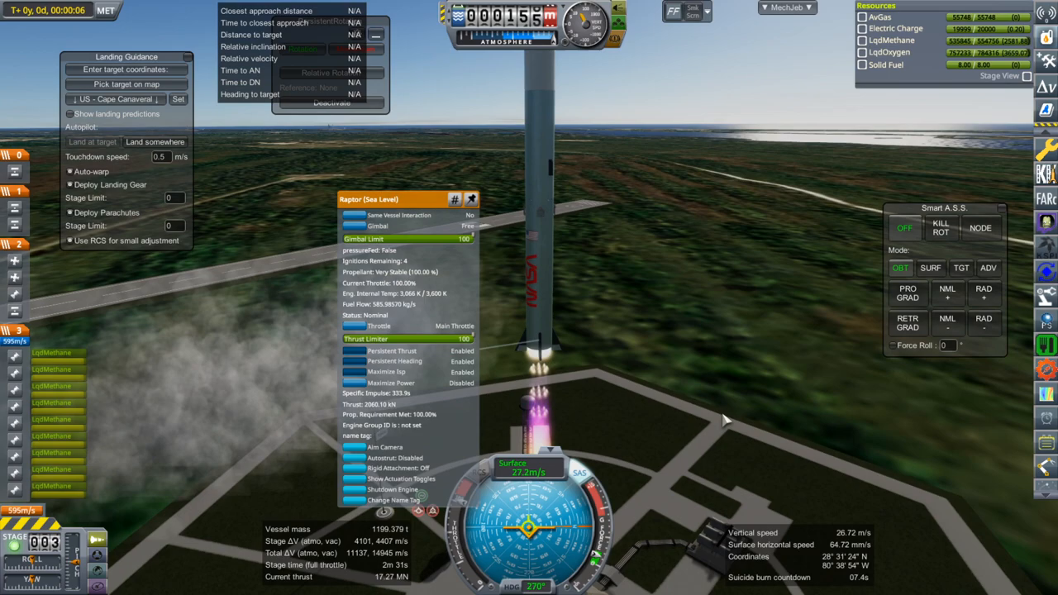
left_click(933, 267)
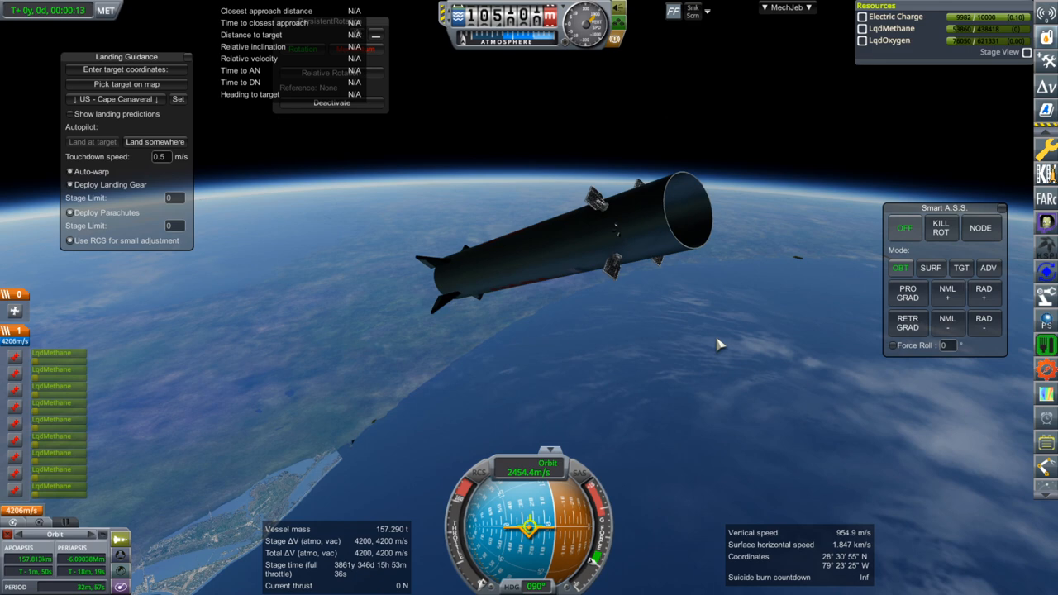
Hold the booster's attitude in SURF mode for the boostback burn.
left_click(930, 268)
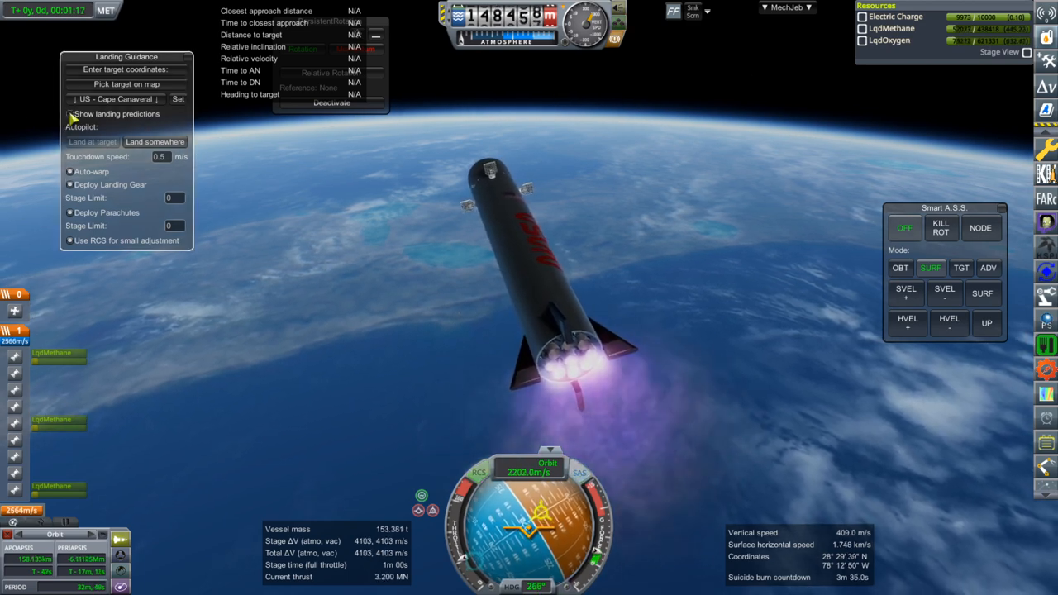
left_click(70, 113)
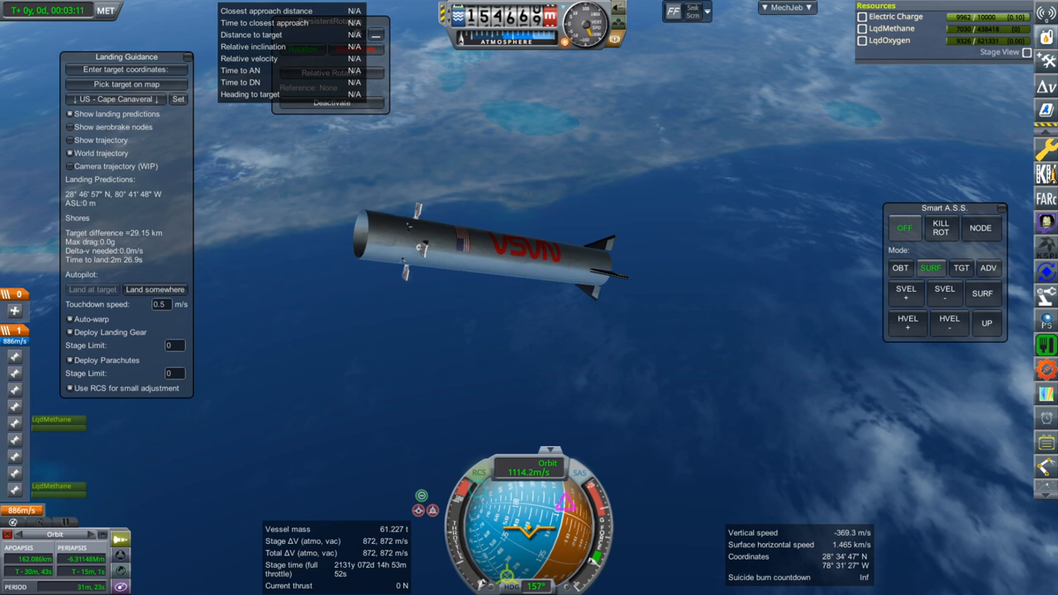
mouse_move(778, 430)
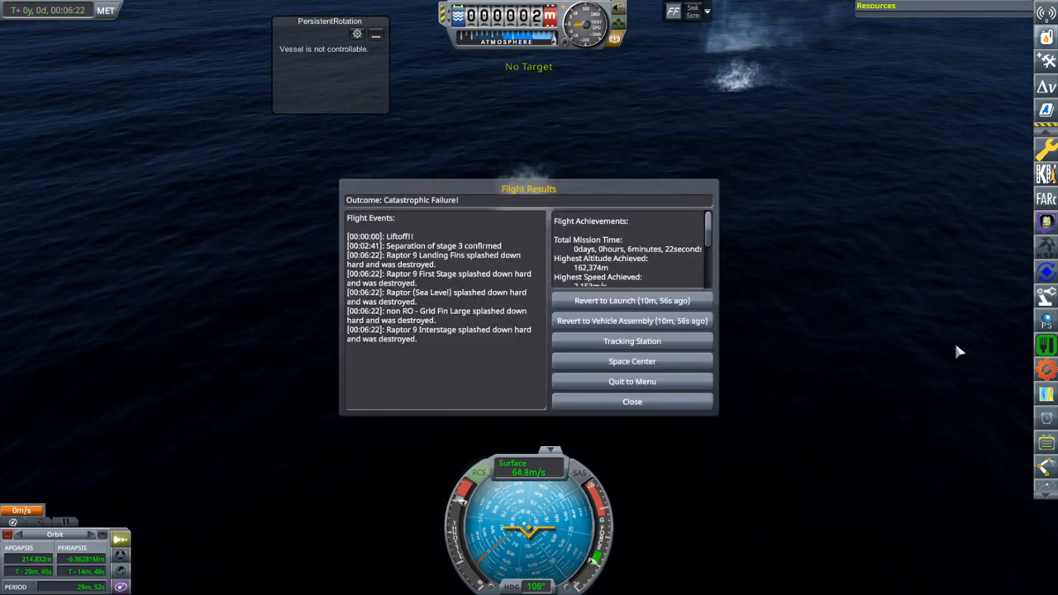
mouse_move(883, 331)
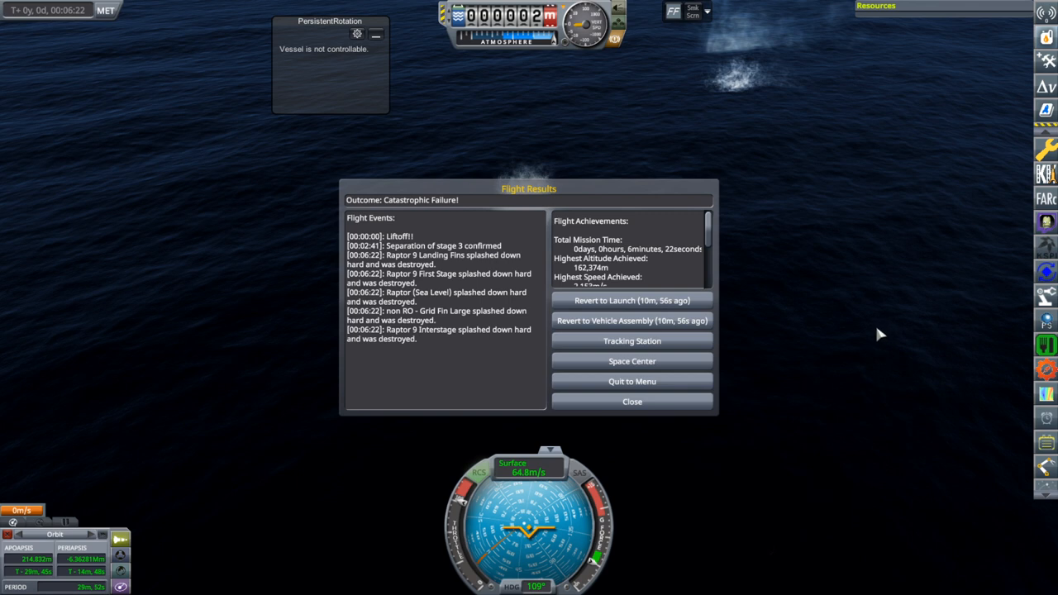
mouse_move(867, 306)
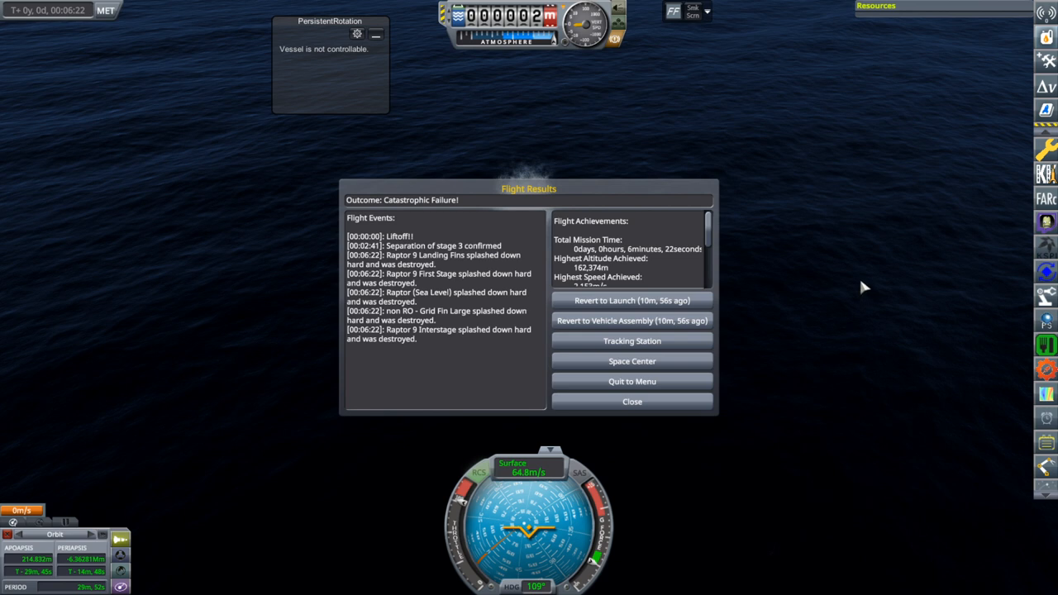
mouse_move(788, 536)
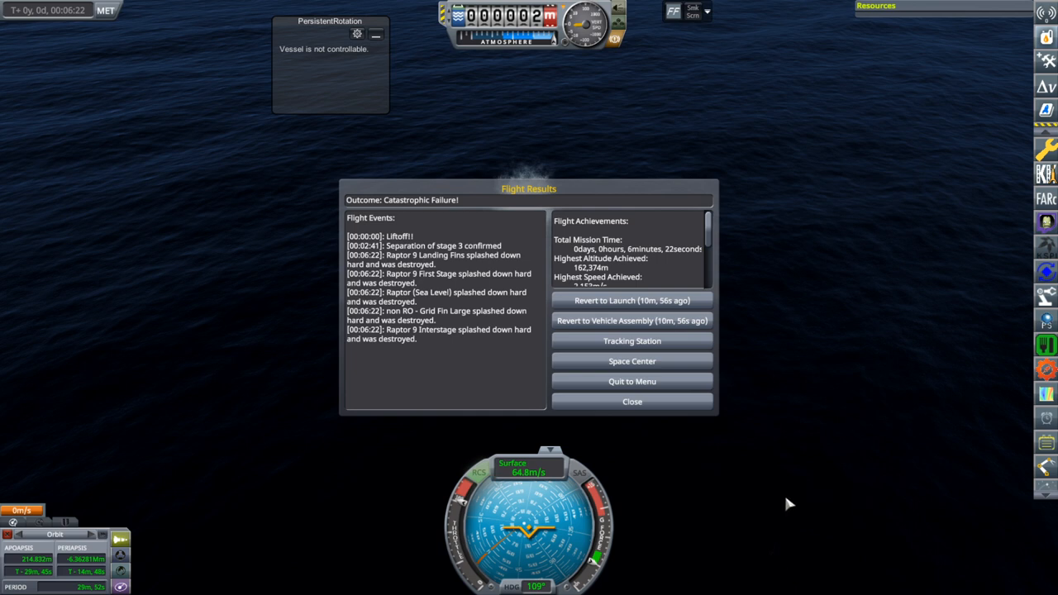
mouse_move(665, 334)
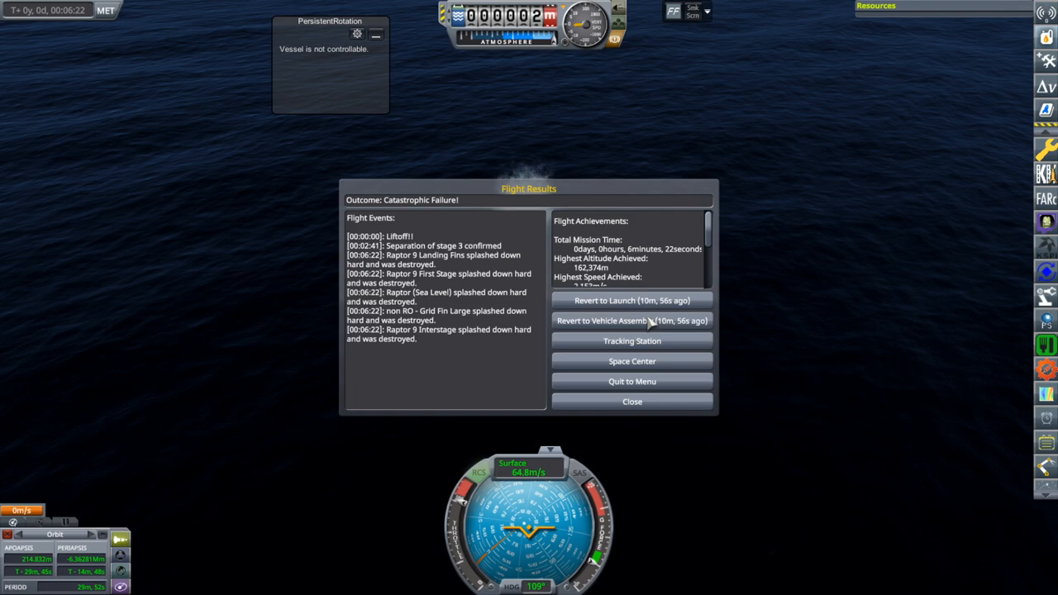
Revert from the flight results to the vehicle assembly with Raptor 9.
left_click(632, 321)
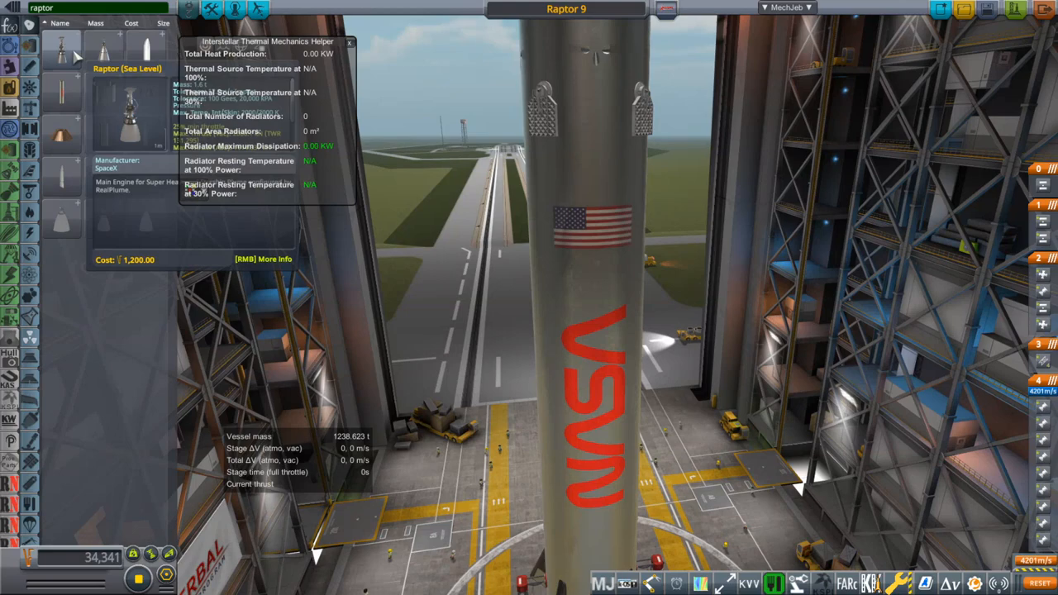